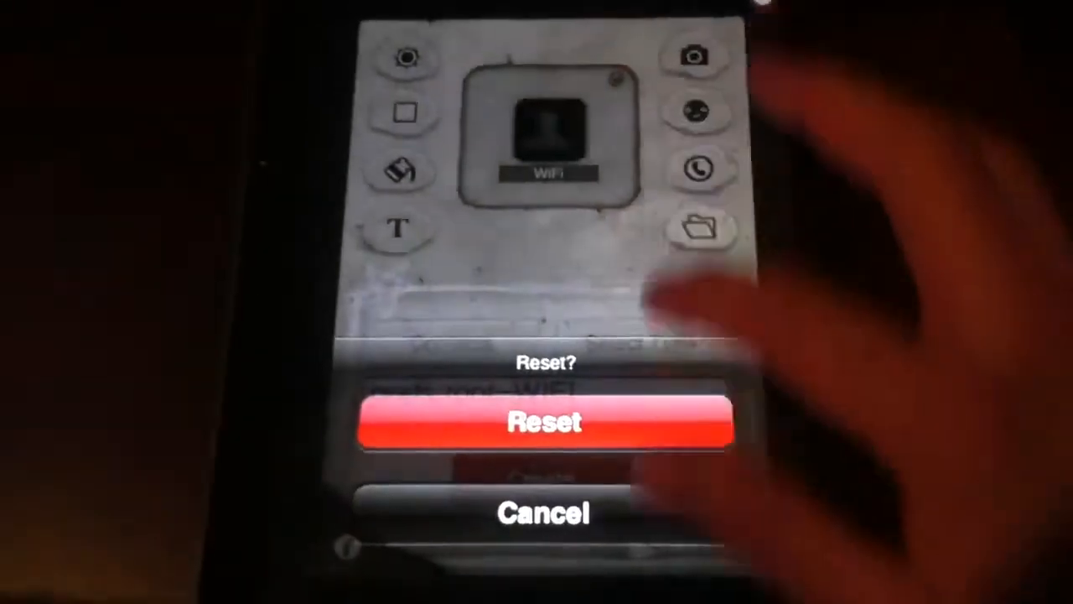
Confirm the Reset? prompt so the icon form returns to a blank placeholder.
click(547, 422)
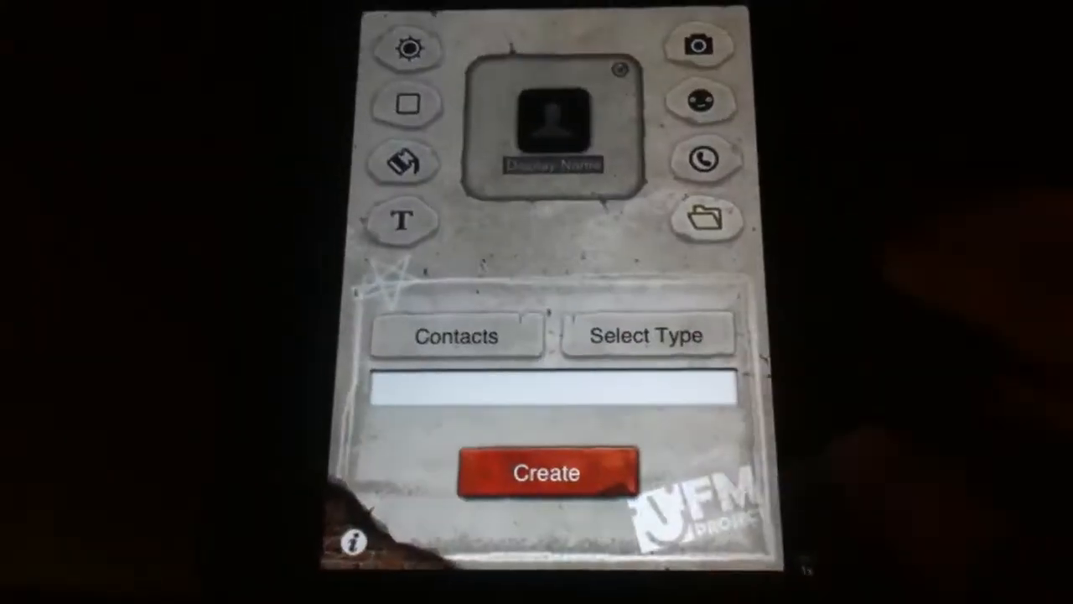
click(648, 336)
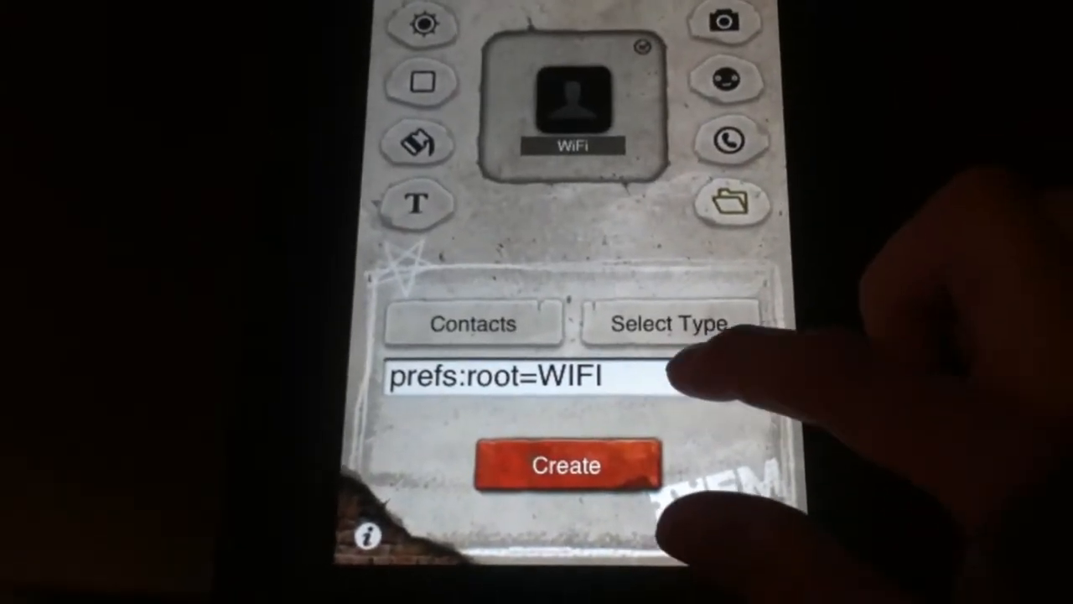
Enter prefs:root=WIFI in the icon's link field with the name WiFi.
click(667, 324)
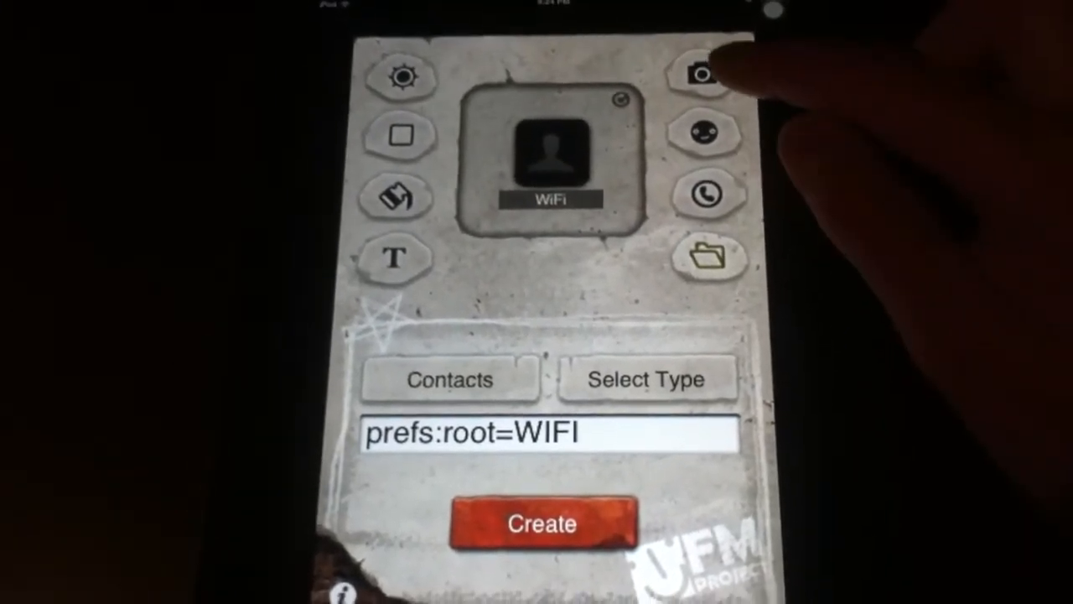
Pick the gear-and-lightning photo from the Camera Roll as the icon picture.
click(703, 76)
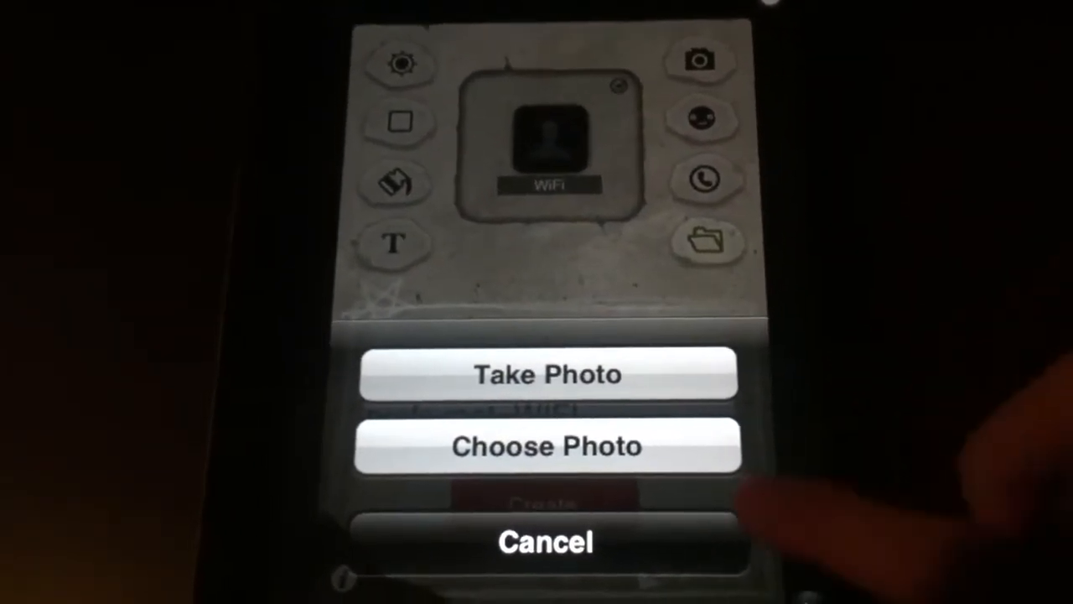
click(547, 447)
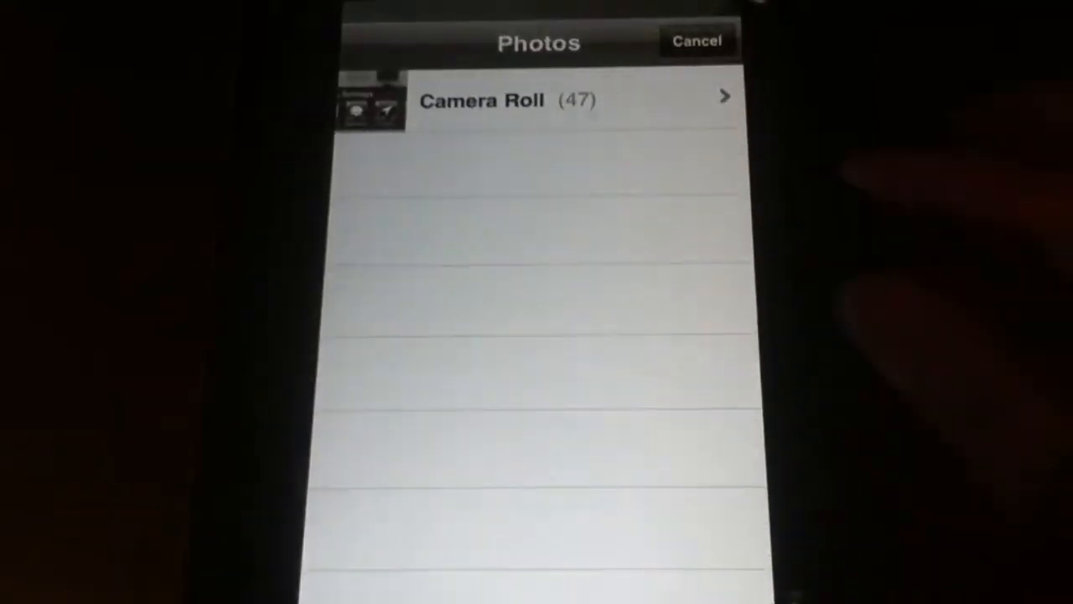
click(536, 97)
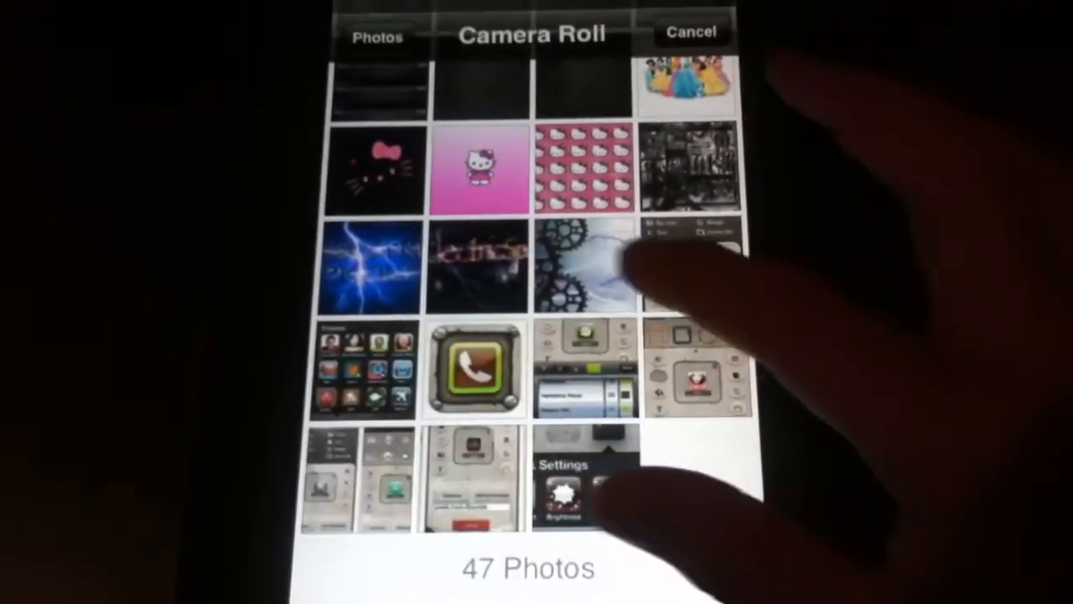
click(587, 268)
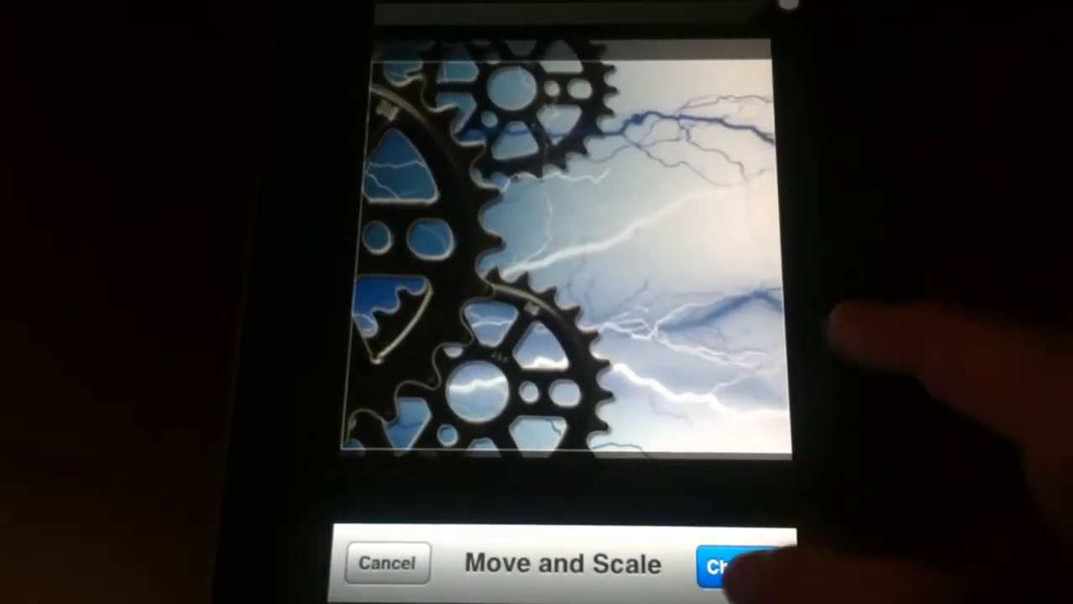
Accept the crop, overlay the text 'WiFi' and add a small sticker emblem.
click(738, 564)
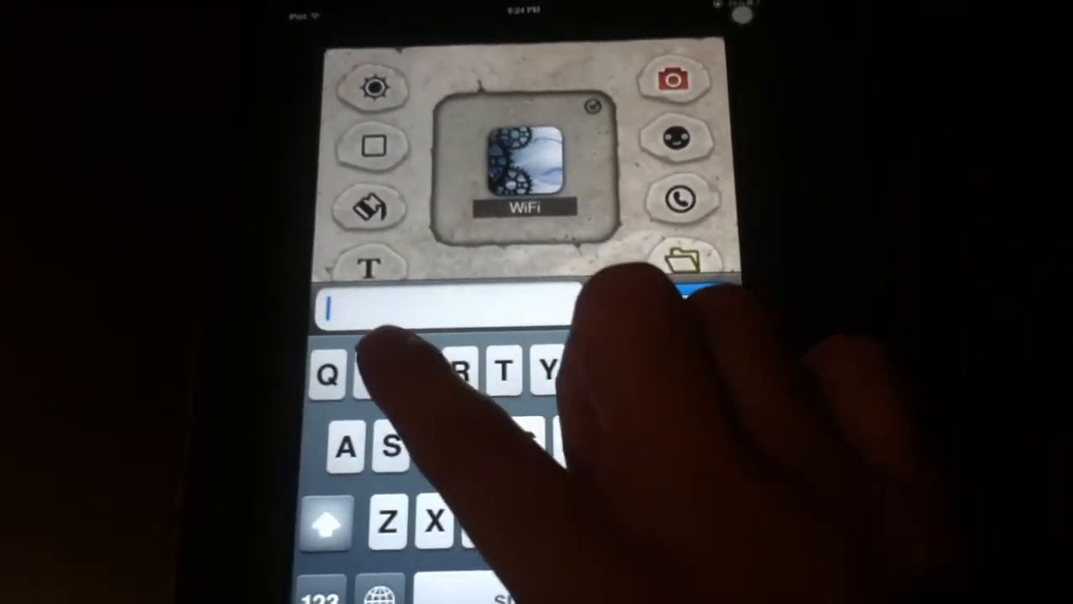
text(w)
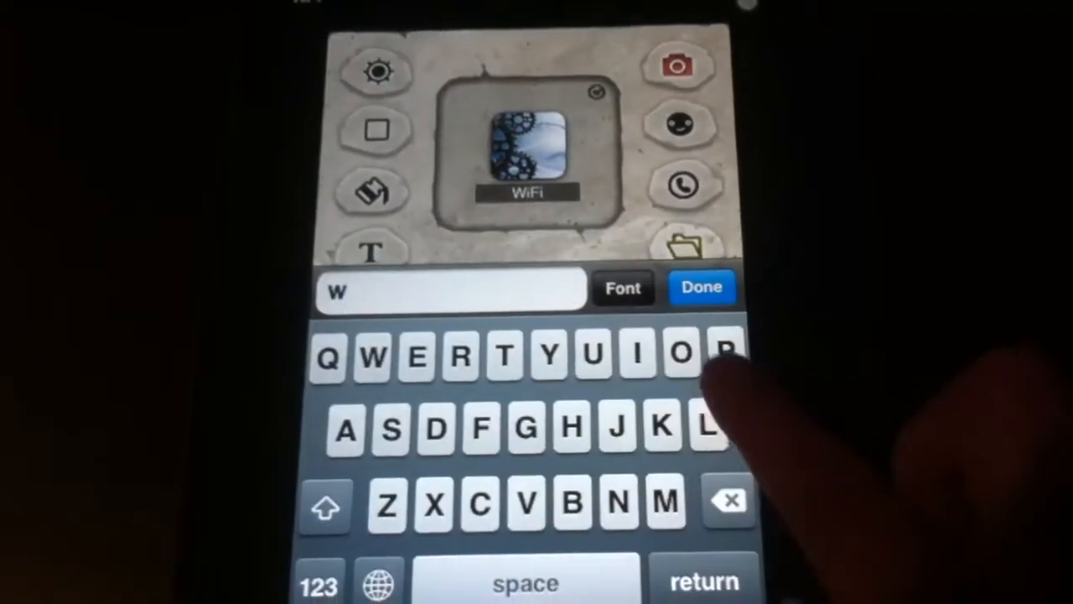
text(i)
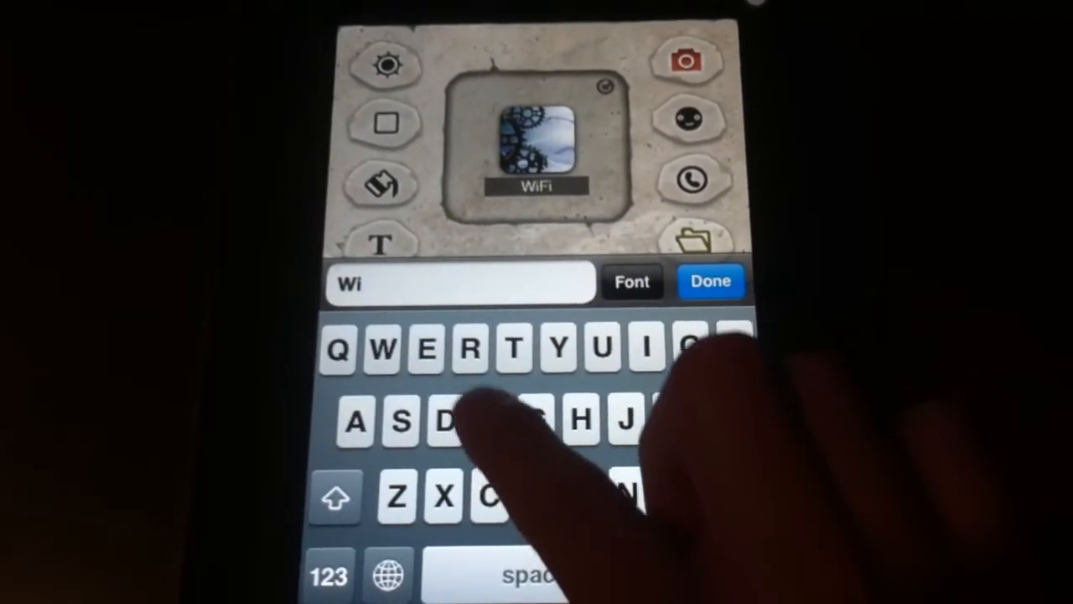
text(fi)
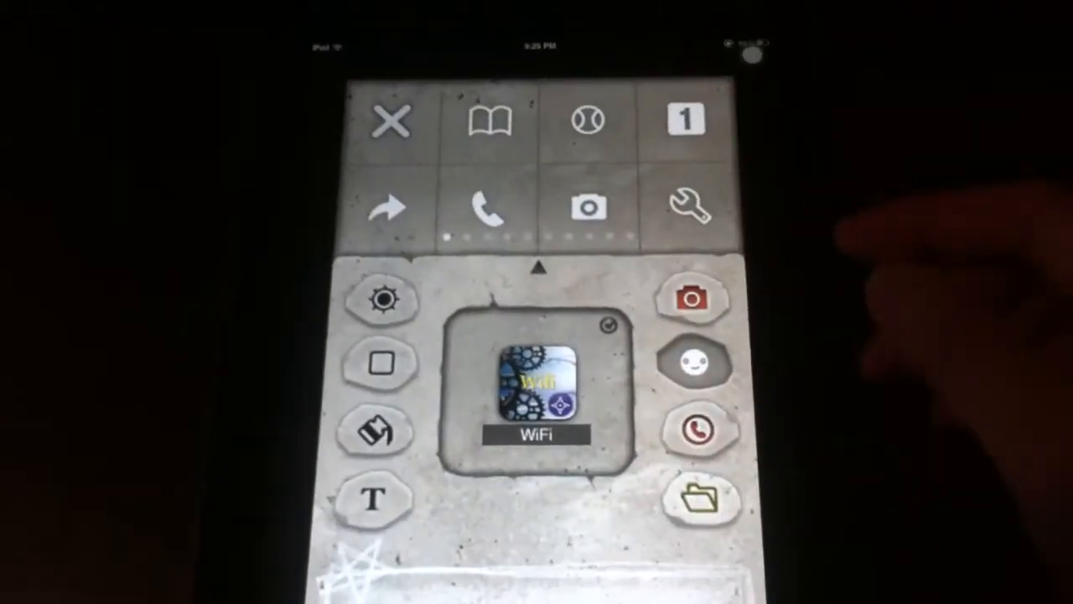
scroll(left, 3)
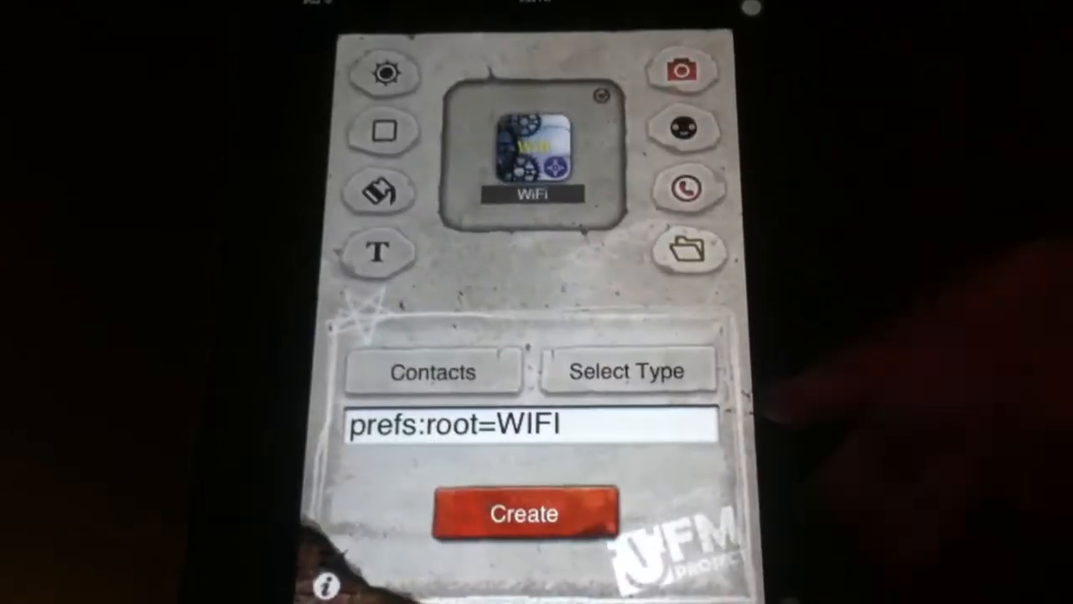
Set the link type to URL(Homepage) and create the icon.
click(627, 370)
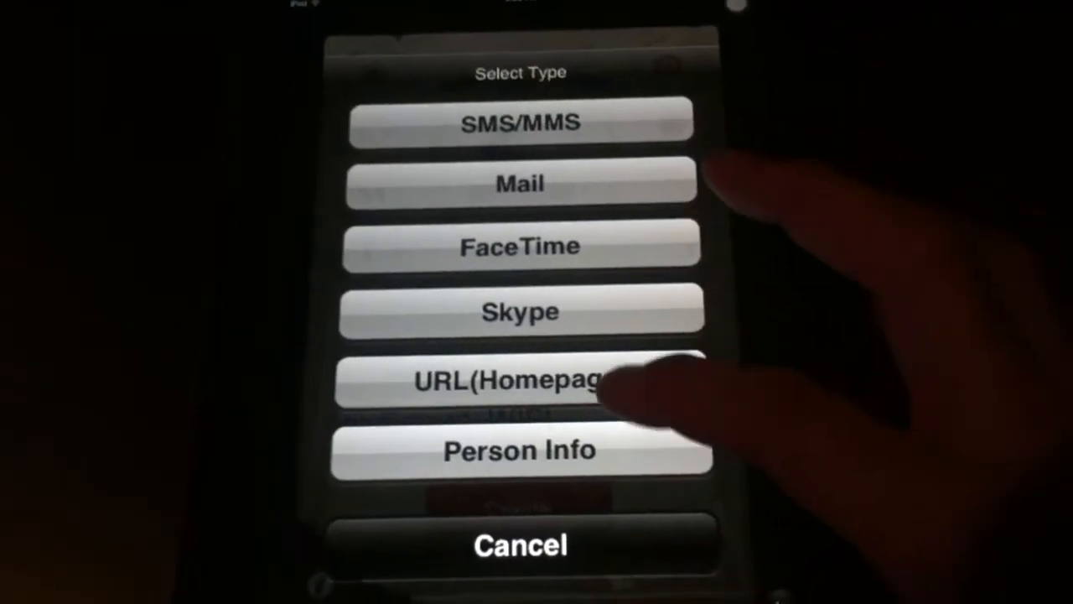
click(520, 379)
text(prefs:root=WIFI)
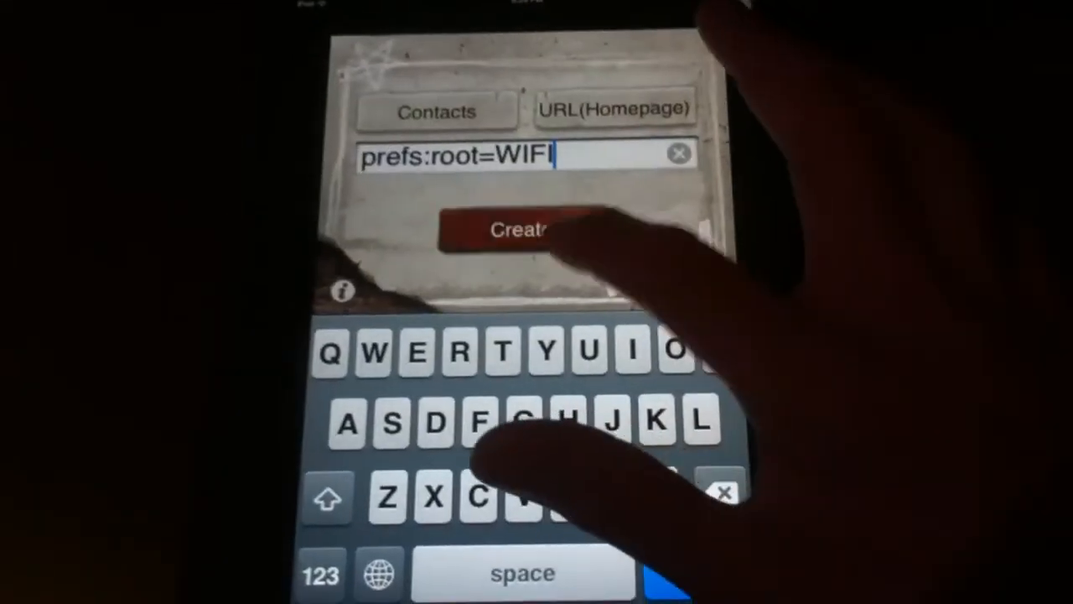
click(520, 230)
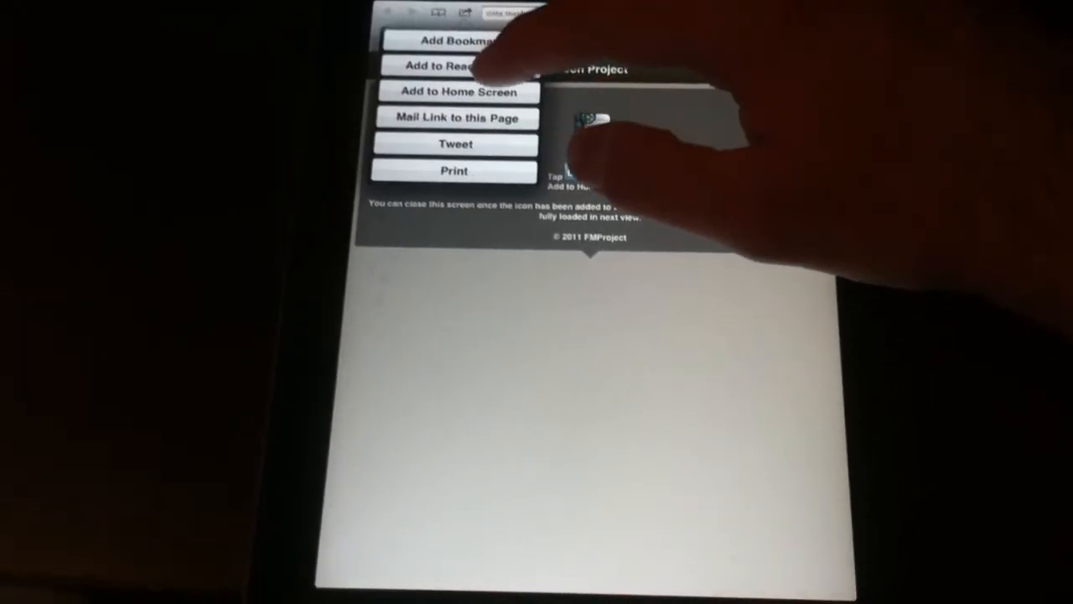
Add the generated icon page to the Home Screen from Safari's share sheet.
click(453, 93)
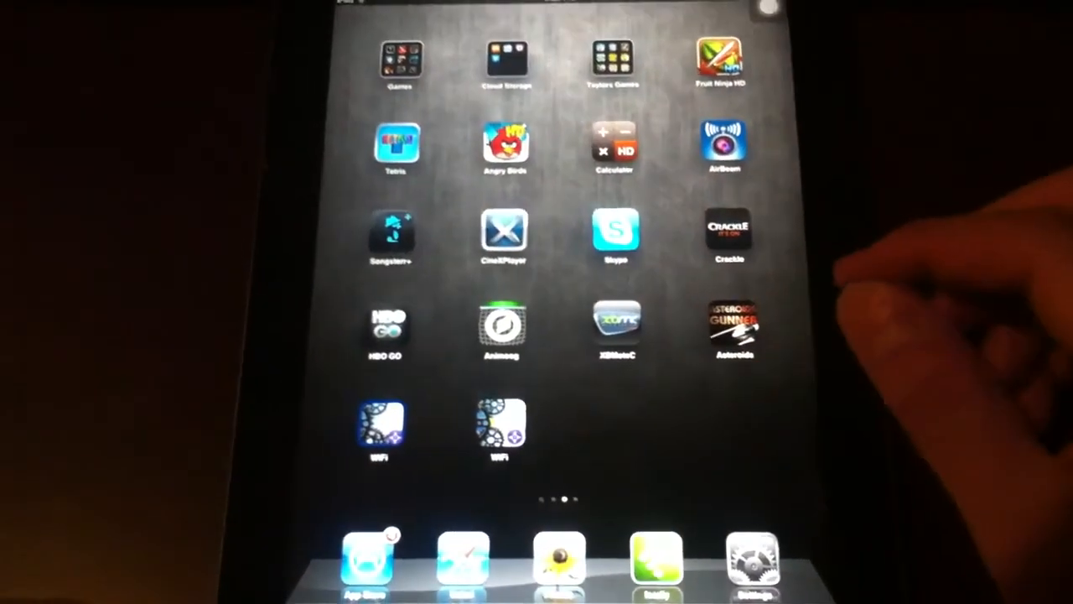
Swipe through Home Screen pages to find the new WiFi icon.
scroll(left, 3)
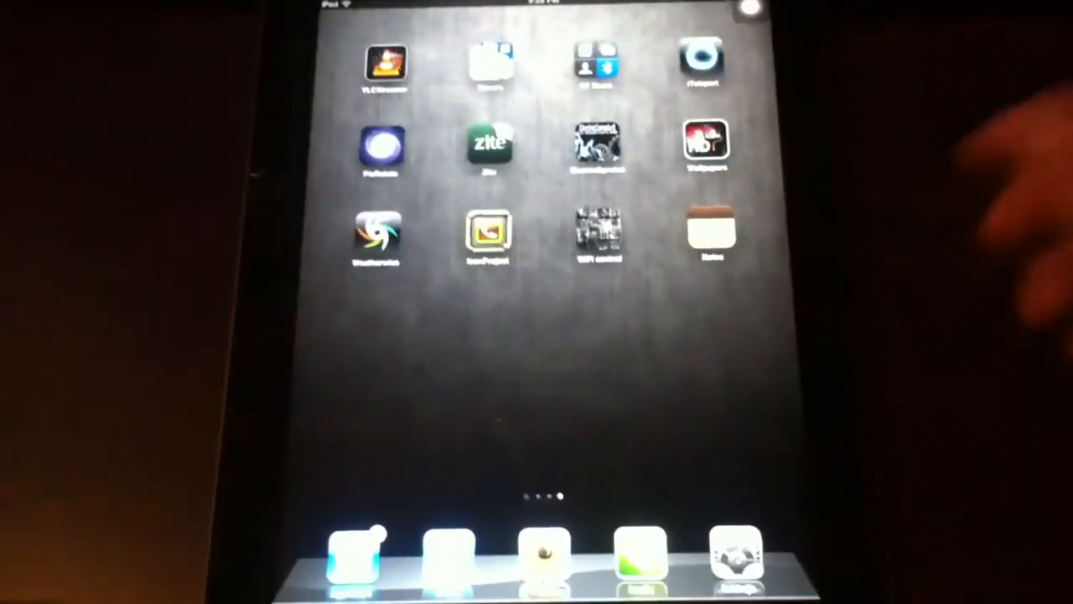